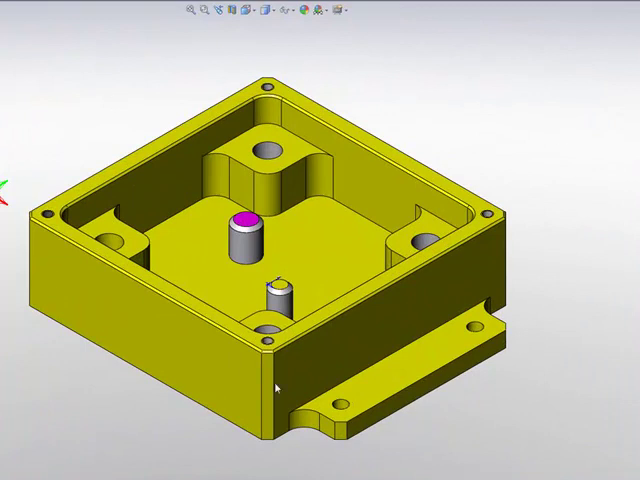
{"action": "mouse_move", "coordinate": [484, 172]}
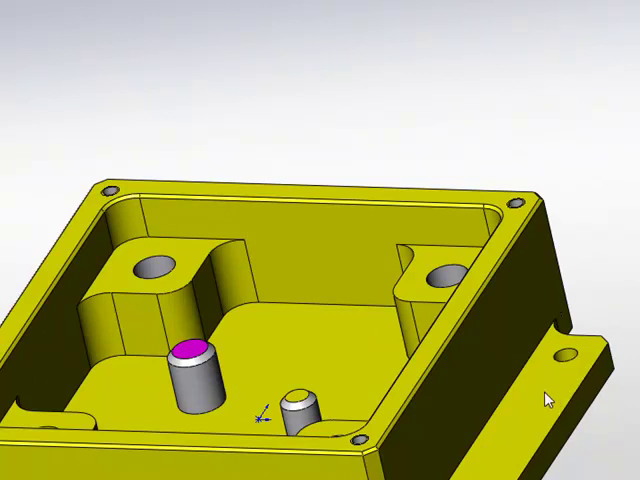
{"action": "mouse_move", "coordinate": [584, 428]}
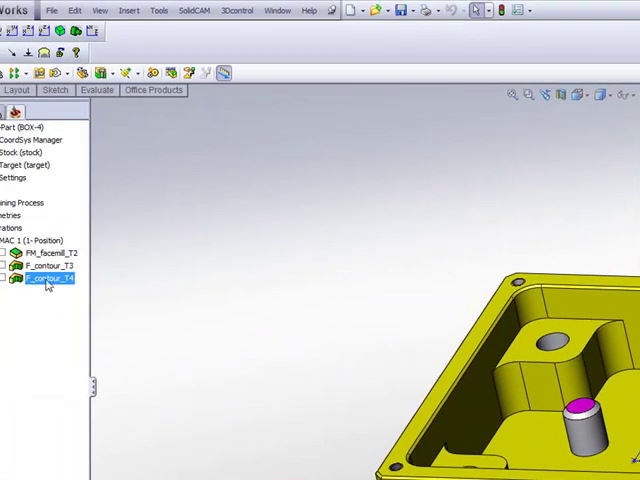
- Add a new Profile operation and begin defining its two-chain geometry contour2
{"action": "right_click", "coordinate": [50, 278]}
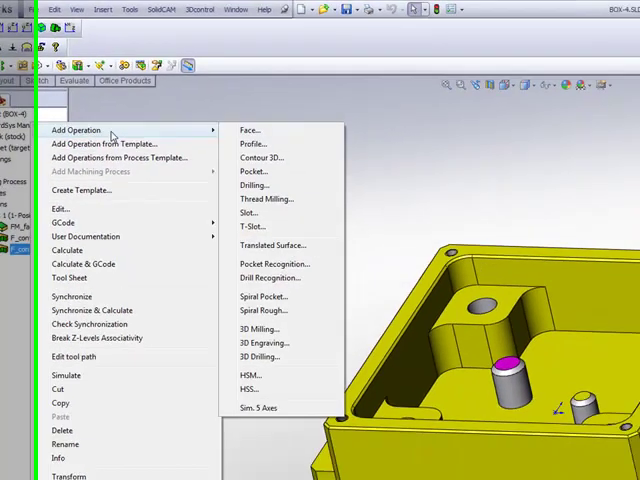
{"action": "left_click", "coordinate": [252, 144]}
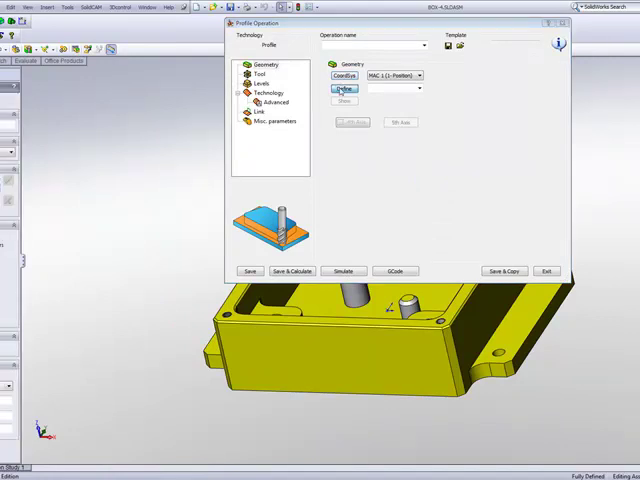
{"action": "left_click", "coordinate": [548, 270]}
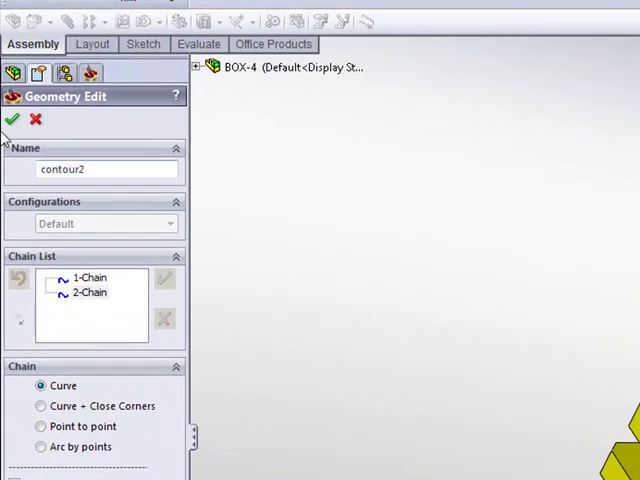
- Confirm the two-chain geometry, assign the end mill from the tool table, and move to Levels
{"action": "left_click", "coordinate": [12, 120]}
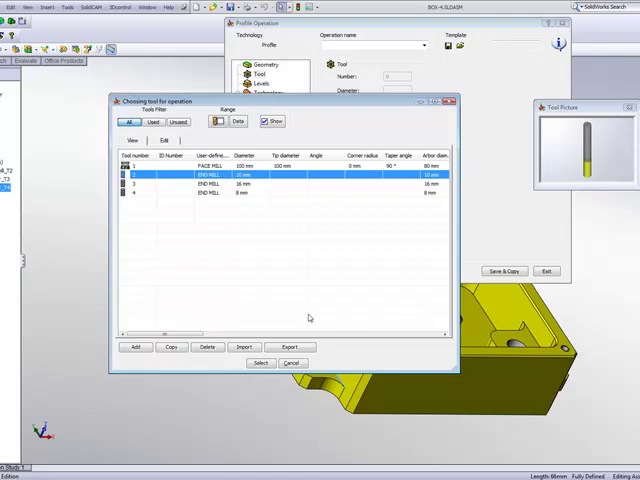
{"action": "left_click", "coordinate": [260, 362]}
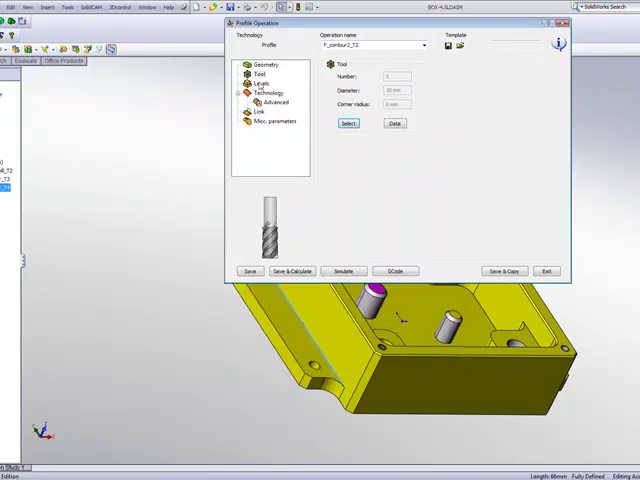
{"action": "left_click", "coordinate": [546, 272]}
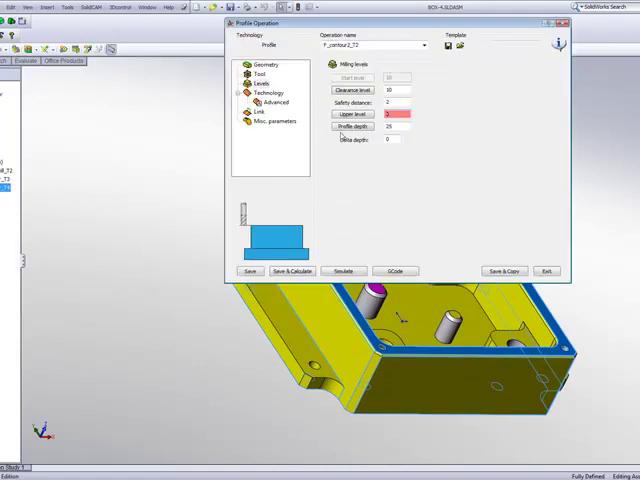
{"action": "left_click", "coordinate": [546, 272]}
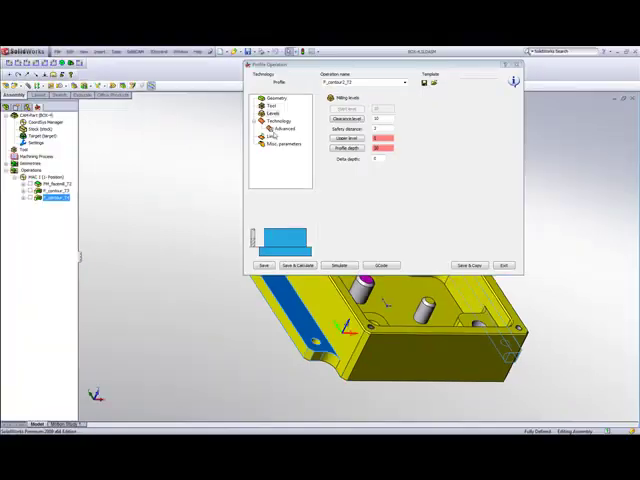
- Set wall offset 0.3, floor offset 0.15, rough step down 5, clear offset 7 with step over 7
{"action": "left_click", "coordinate": [282, 132]}
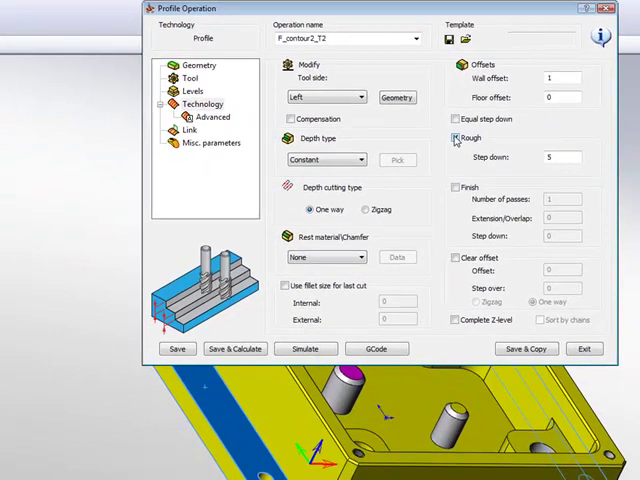
{"action": "left_click", "coordinate": [562, 78]}
{"action": "type", "text": ".3"}
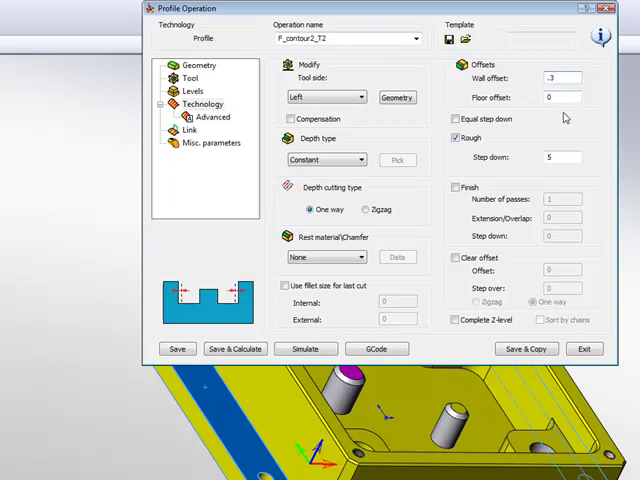
{"action": "mouse_move", "coordinate": [258, 460]}
{"action": "type", "text": ".15"}
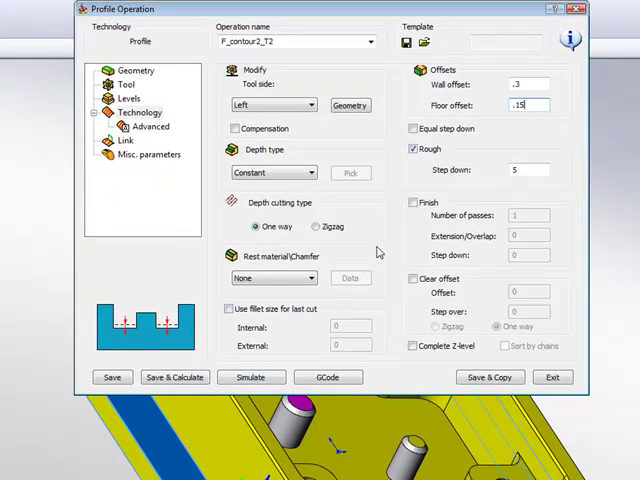
{"action": "left_click", "coordinate": [412, 278]}
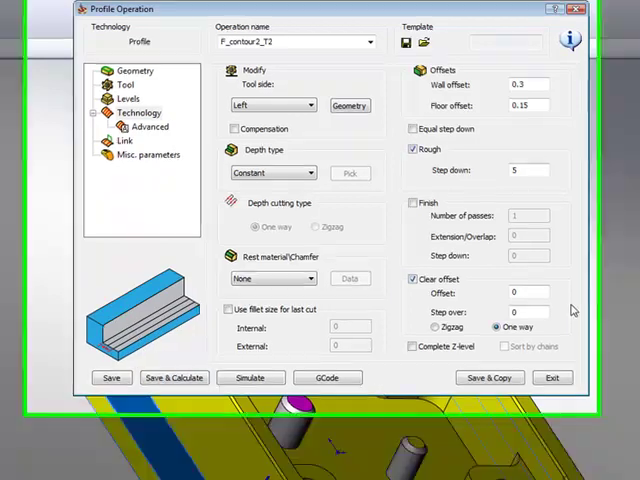
{"action": "triple_click", "coordinate": [568, 348]}
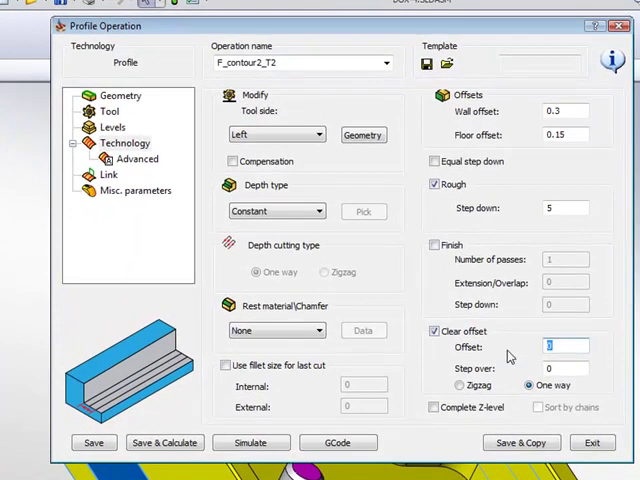
{"action": "type", "text": "7"}
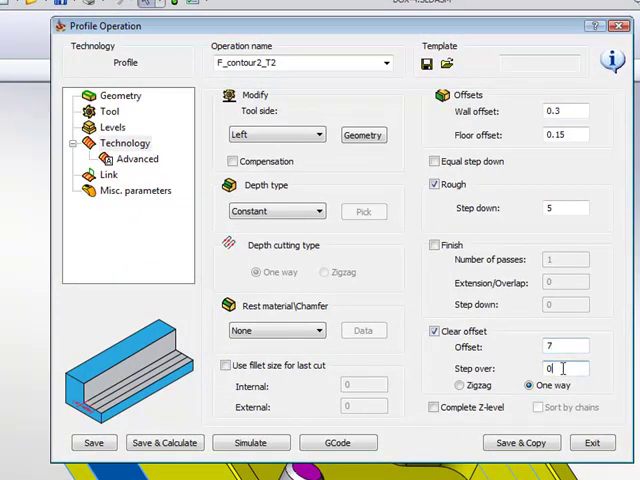
{"action": "type", "text": "7"}
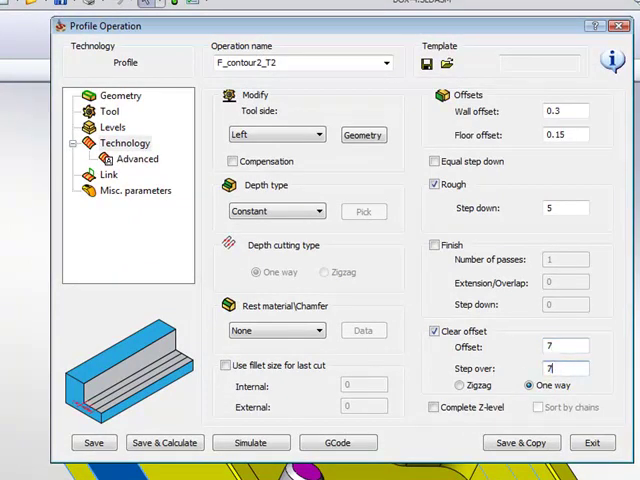
{"action": "mouse_move", "coordinate": [480, 428]}
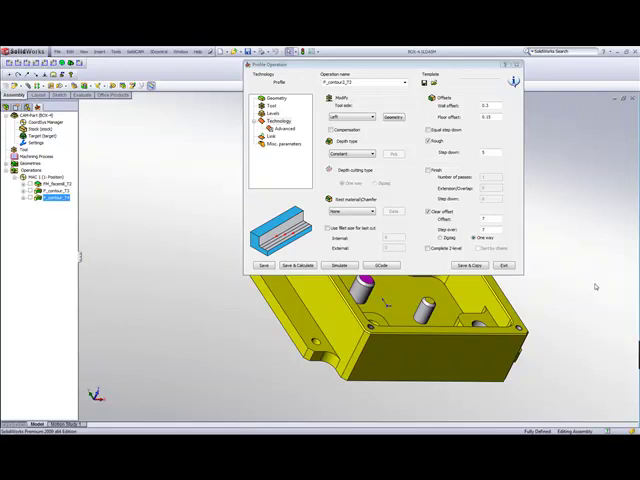
{"action": "mouse_move", "coordinate": [268, 364]}
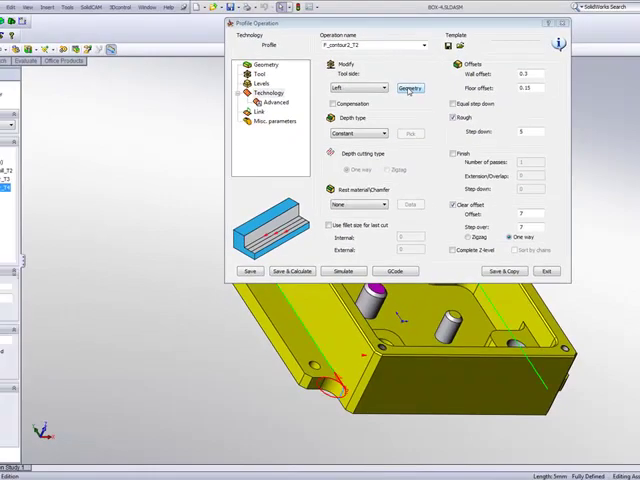
- Extend both geometry chains by 5 at start and end, applied to all chains
{"action": "left_click", "coordinate": [546, 272]}
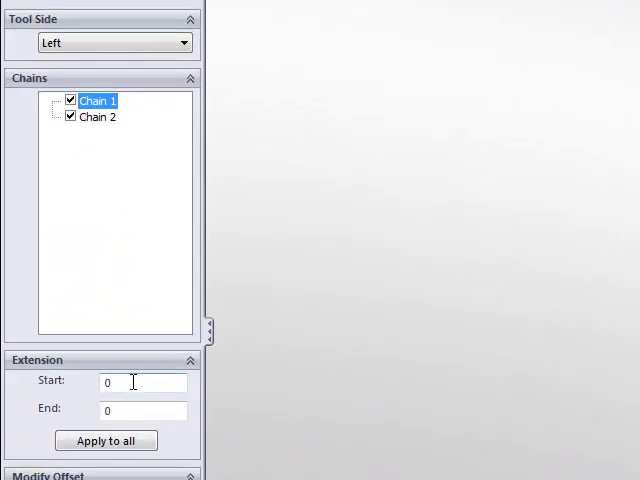
{"action": "left_click", "coordinate": [104, 440]}
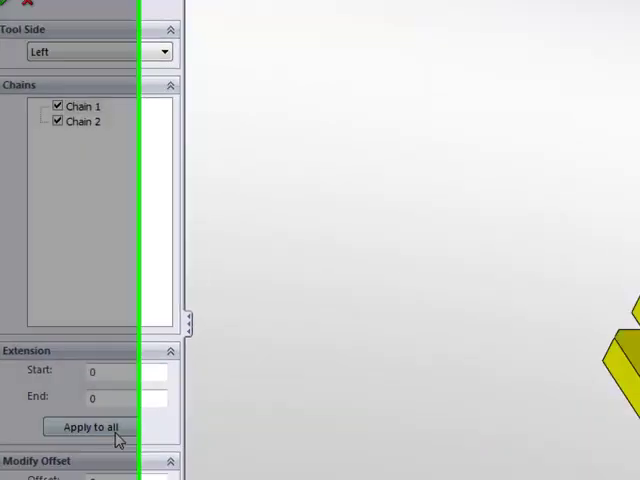
{"action": "left_click", "coordinate": [88, 428]}
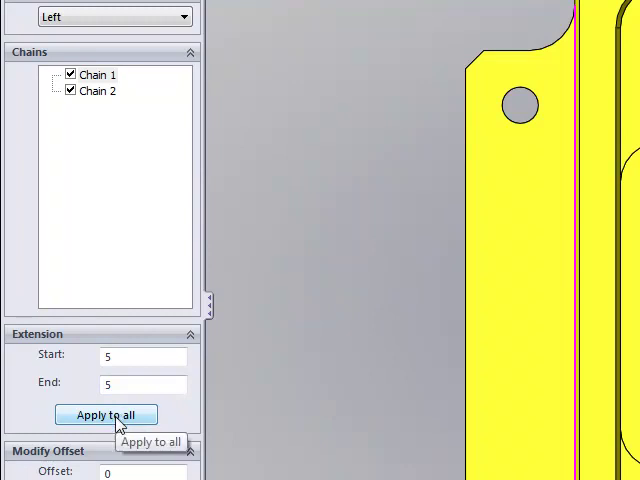
{"action": "mouse_move", "coordinate": [364, 304]}
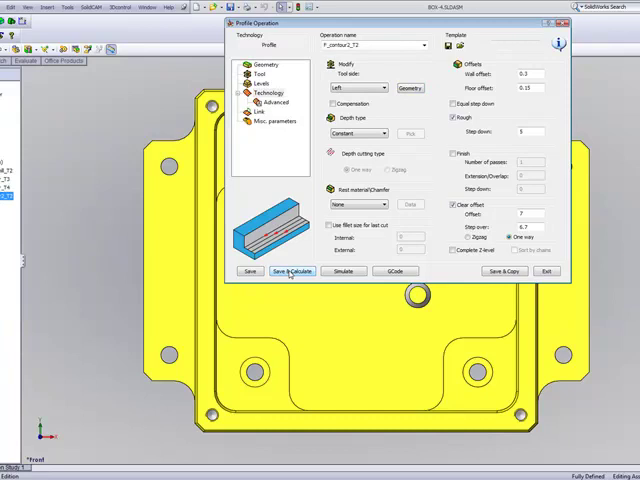
- Save and calculate the rough profile toolpath and run its machine simulation
{"action": "left_click", "coordinate": [292, 272]}
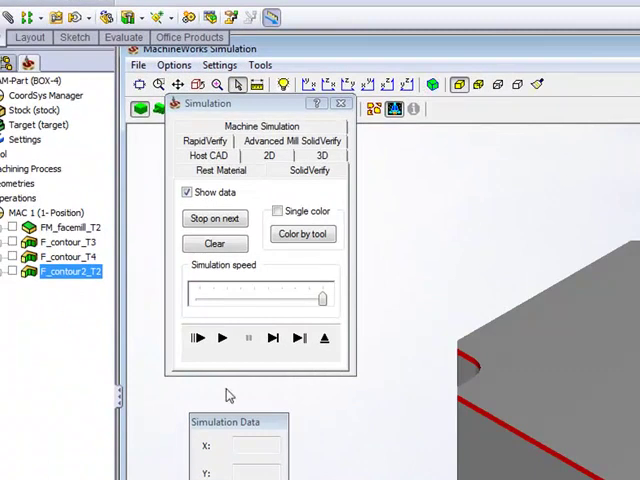
{"action": "left_click", "coordinate": [272, 338]}
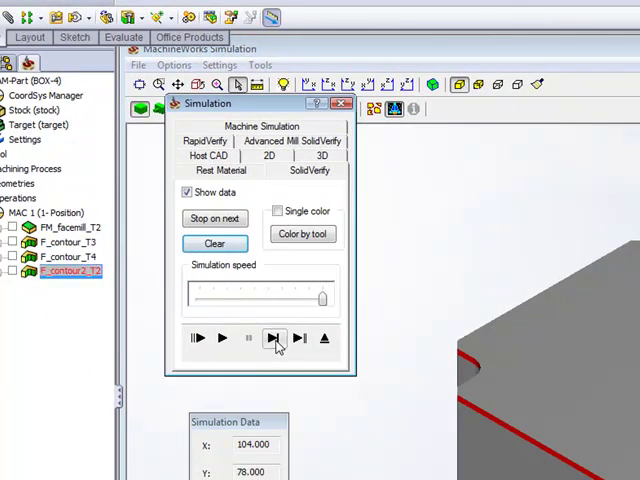
{"action": "left_click", "coordinate": [274, 338]}
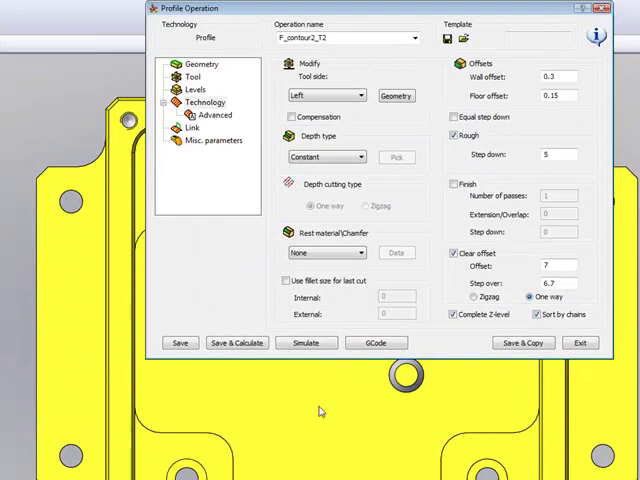
- Play the F_contour2_T2 rough toolpath in the SolidVerify solid simulation
{"action": "left_click", "coordinate": [236, 338]}
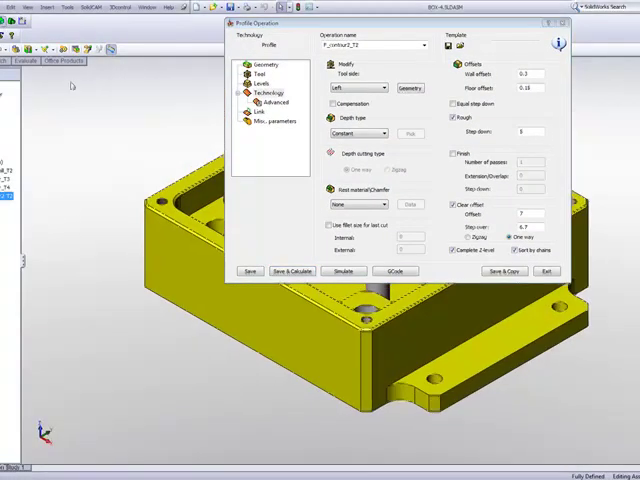
{"action": "left_click", "coordinate": [340, 272]}
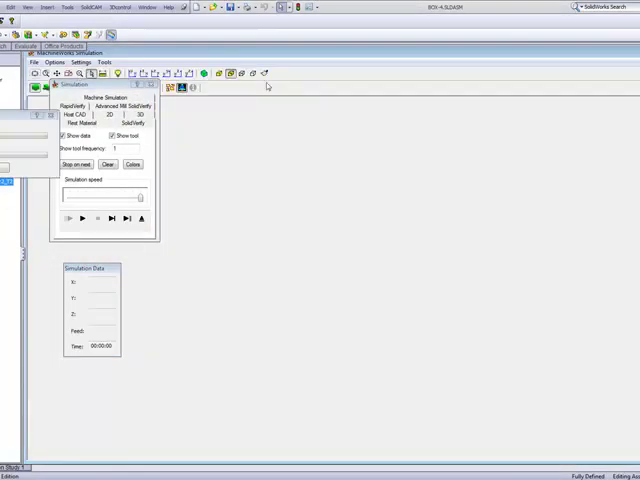
{"action": "left_click", "coordinate": [82, 230]}
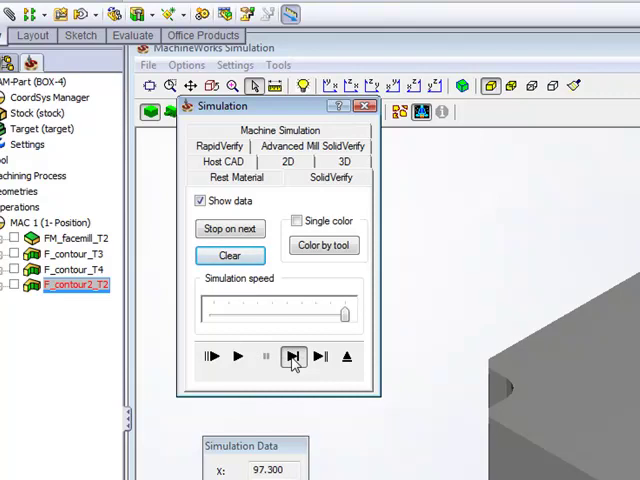
{"action": "left_click", "coordinate": [292, 356]}
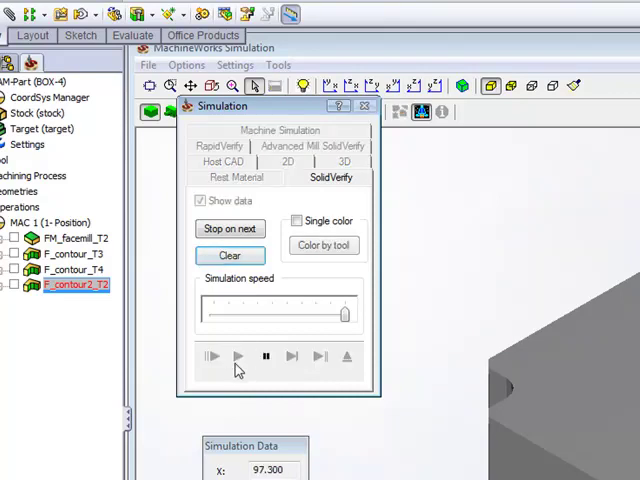
{"action": "left_click", "coordinate": [238, 356]}
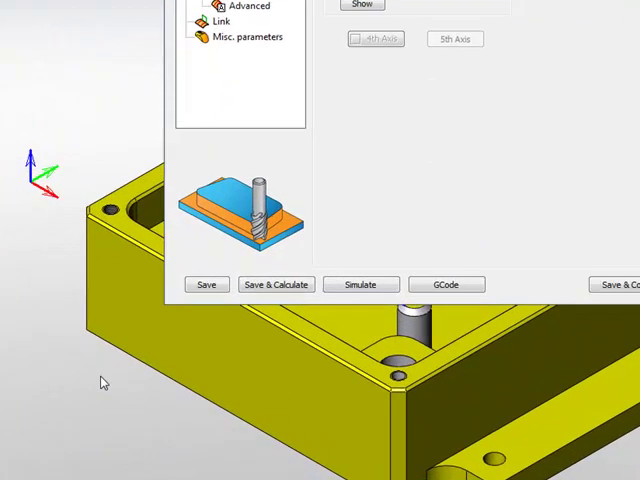
{"action": "mouse_move", "coordinate": [484, 176]}
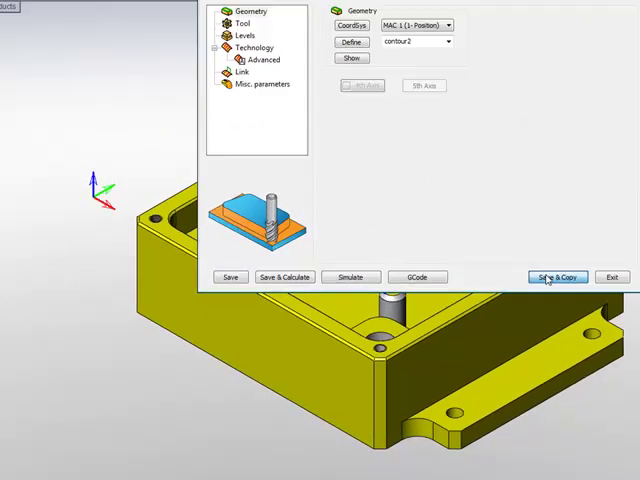
- Save and copy into operation F_contour2_T4 and assign tool T4 from the tool table
{"action": "left_click", "coordinate": [556, 276]}
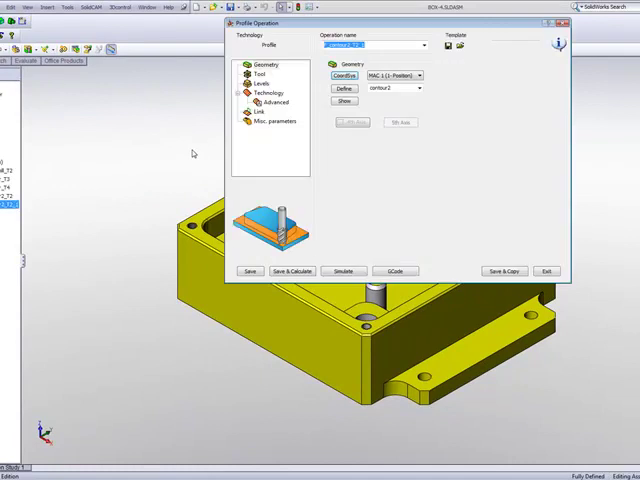
{"action": "left_click", "coordinate": [254, 72]}
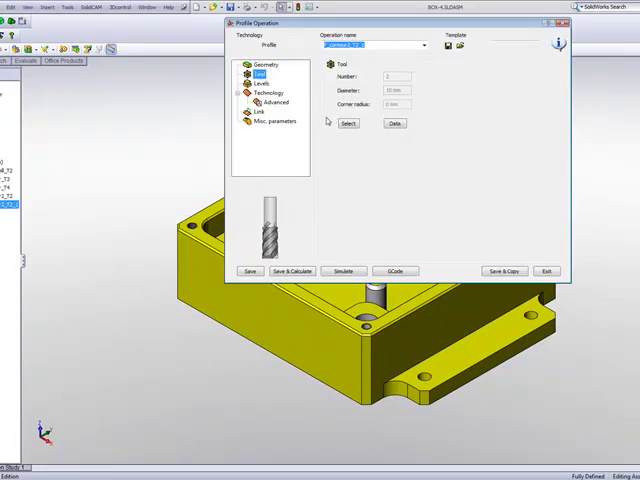
{"action": "left_click", "coordinate": [346, 122]}
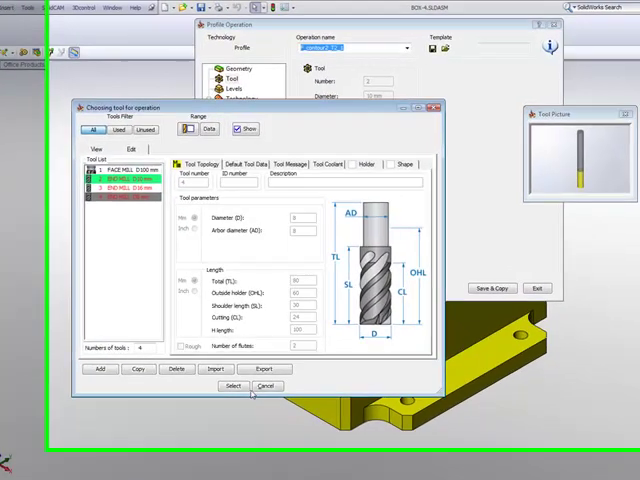
{"action": "left_click", "coordinate": [232, 386]}
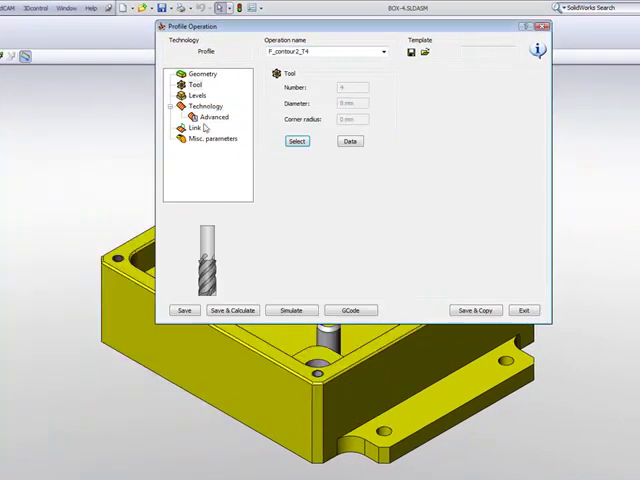
{"action": "left_click", "coordinate": [194, 96]}
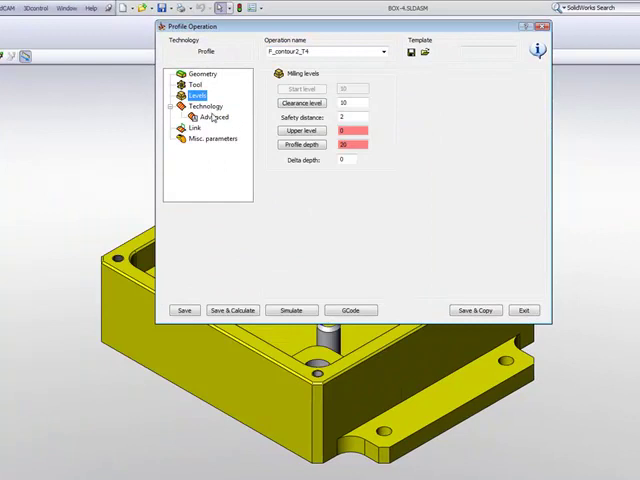
{"action": "left_click", "coordinate": [156, 104]}
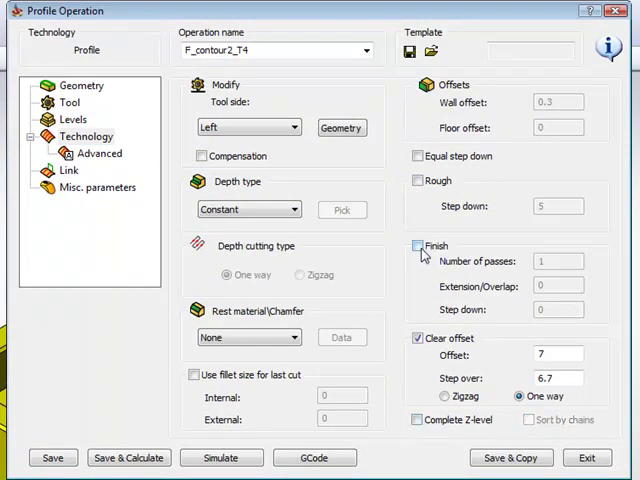
- Make the operation finish-only with rough disabled, one finishing pass and step down 5
{"action": "left_click", "coordinate": [418, 246]}
{"action": "type", "text": "5"}
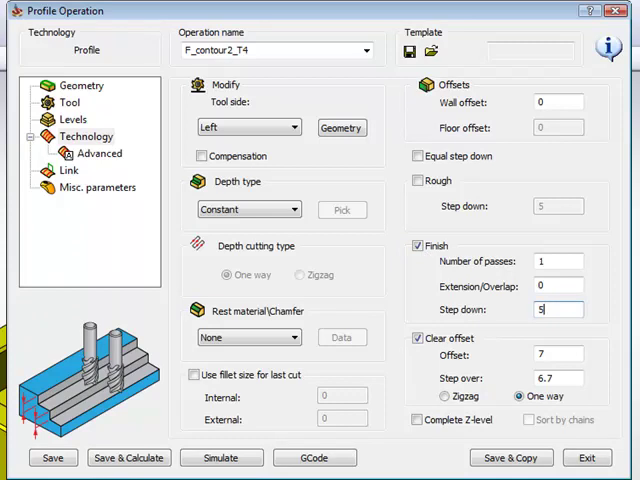
{"action": "mouse_move", "coordinate": [558, 148]}
{"action": "type", "text": "."}
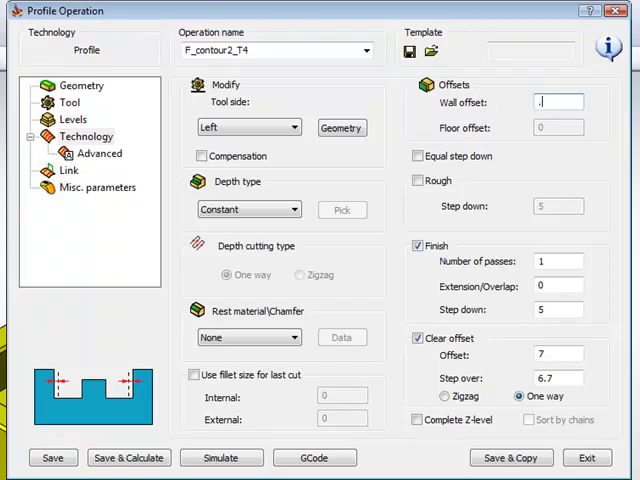
{"action": "type", "text": "3"}
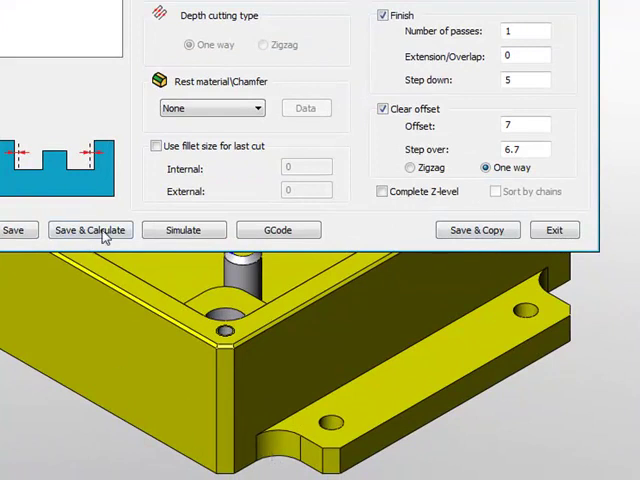
- Save and calculate F_contour2_T4 and play its finishing toolpath in SolidVerify
{"action": "left_click", "coordinate": [88, 230]}
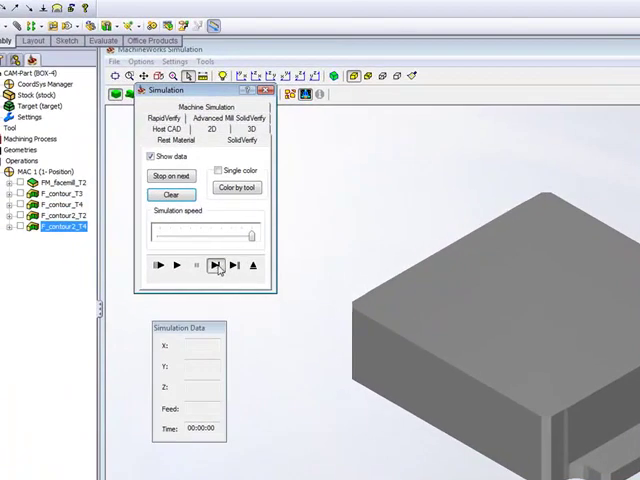
{"action": "left_click", "coordinate": [216, 264]}
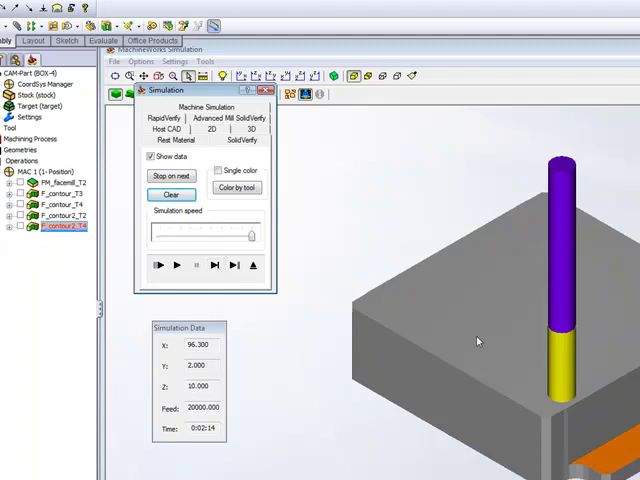
{"action": "left_click", "coordinate": [214, 268]}
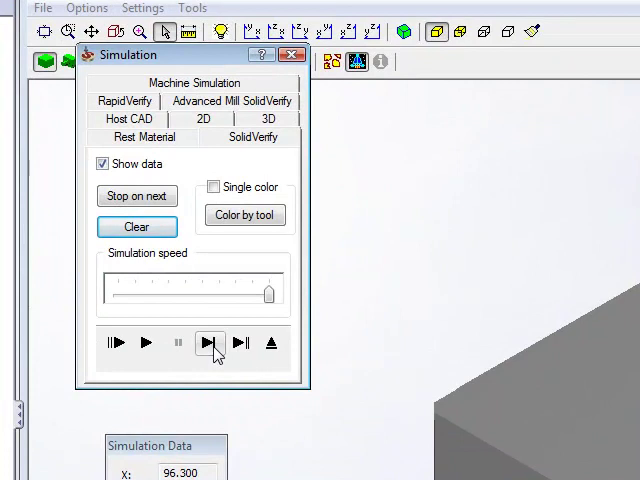
{"action": "left_click", "coordinate": [210, 344]}
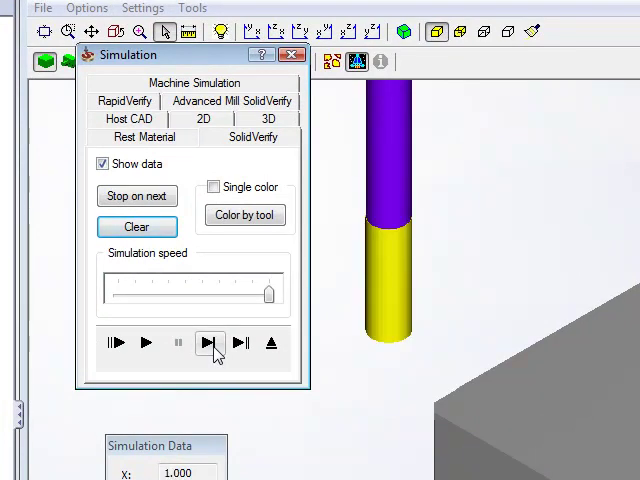
{"action": "left_click", "coordinate": [210, 344]}
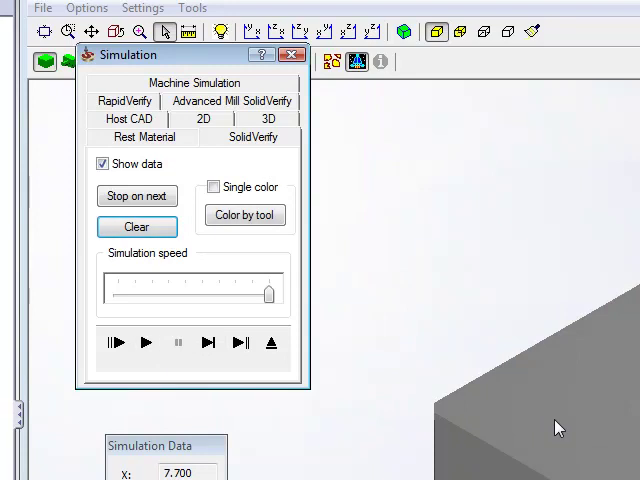